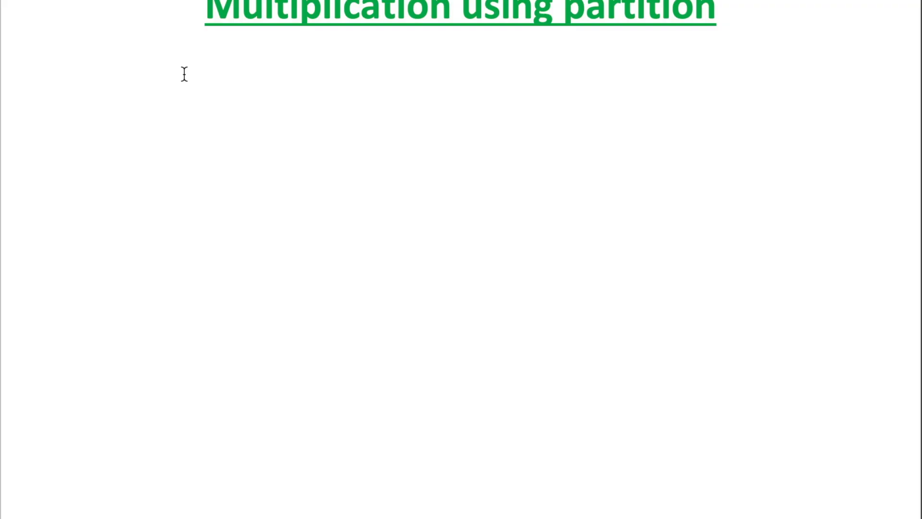
Write '15 x 4 = ?' with the partitioned line '10 x 4 + 5 x 4' beneath it.
text(15 x)
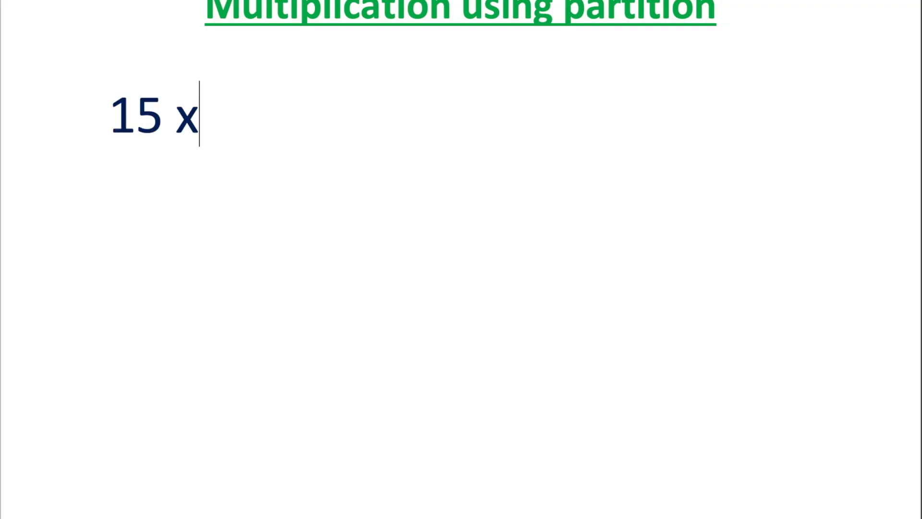
text(4 = ?)
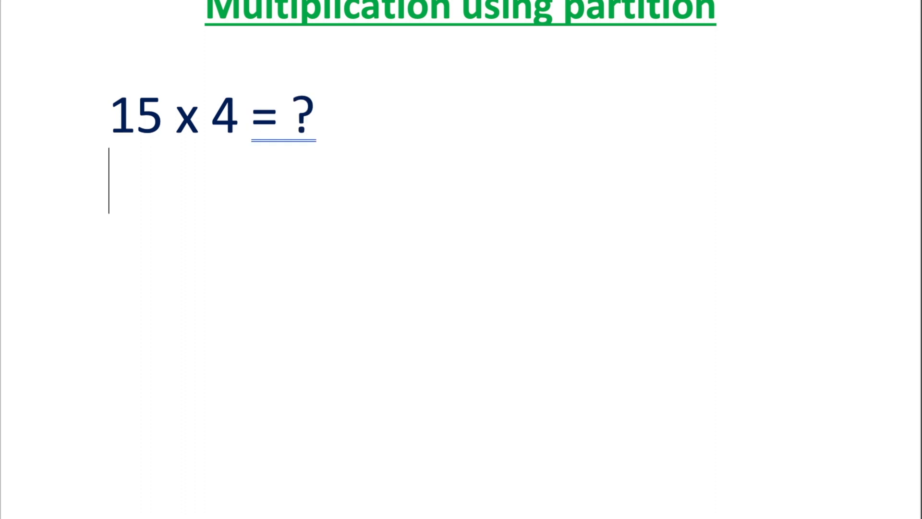
text(10)
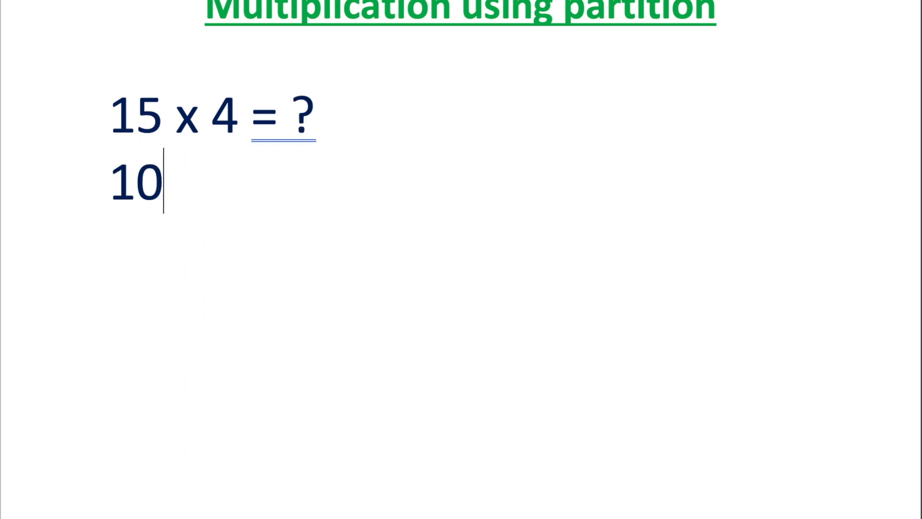
text(+)
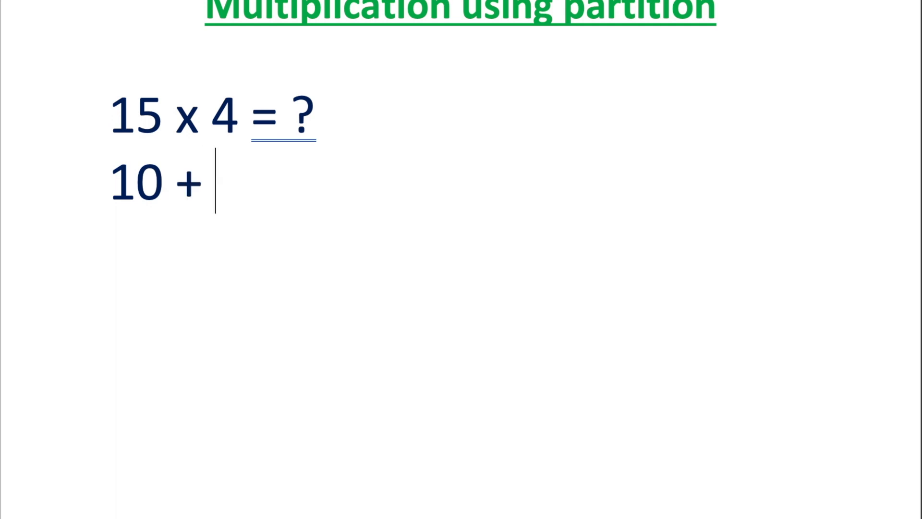
text(5)
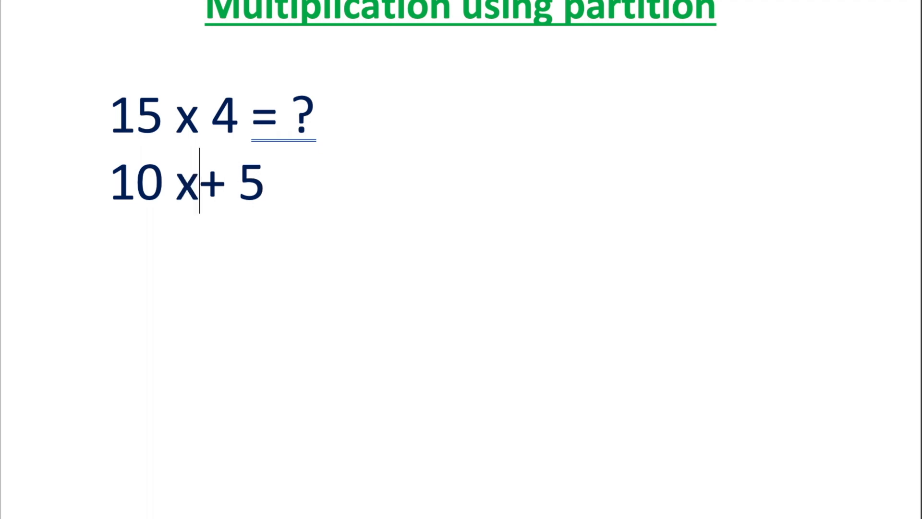
text(4)
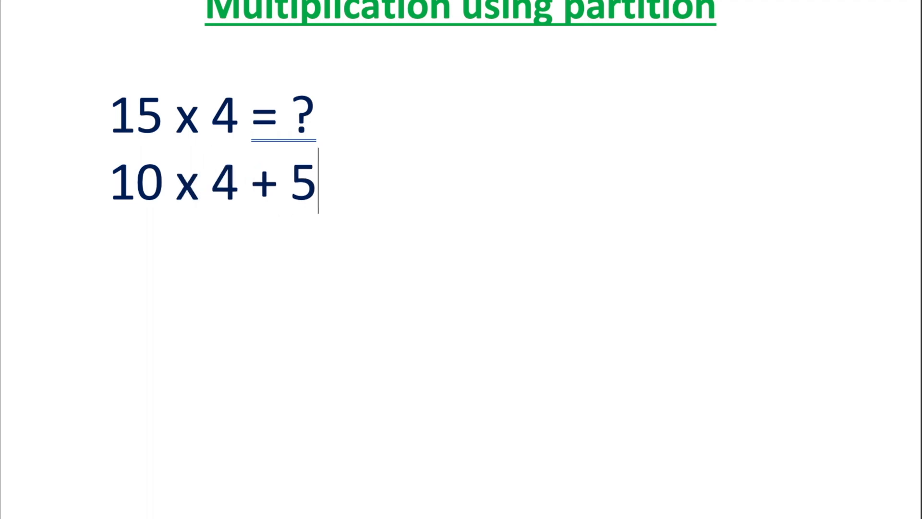
text(x 4)
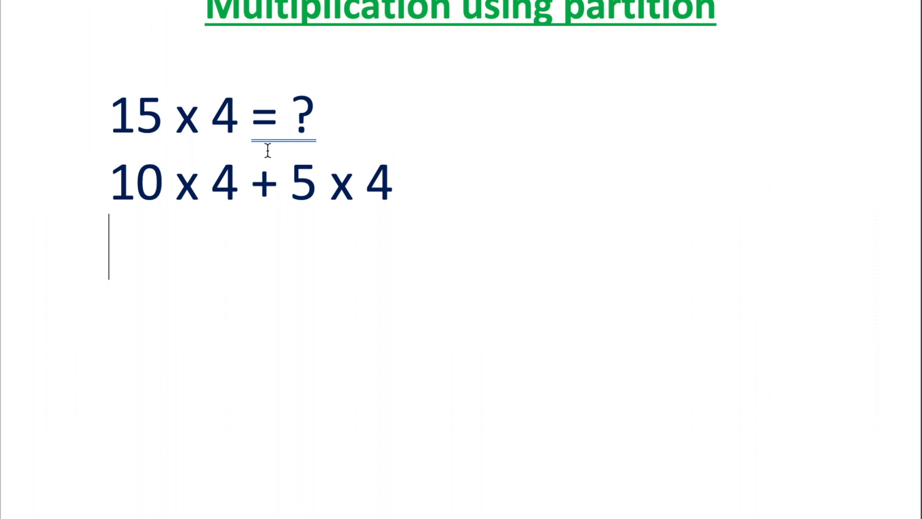
mouse_move(135, 246)
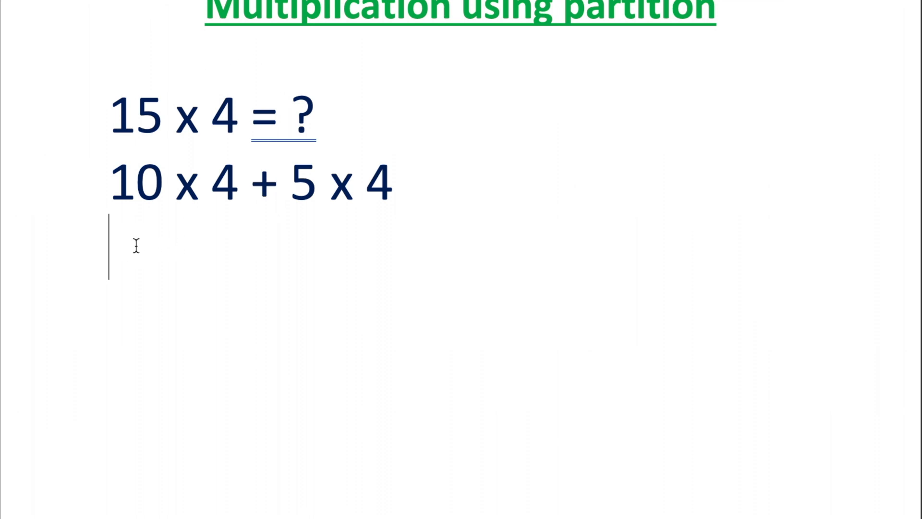
Add working lines '= 40 + 20' and '= 60', then complete the top line as '15 x 4 = 60'.
text(=)
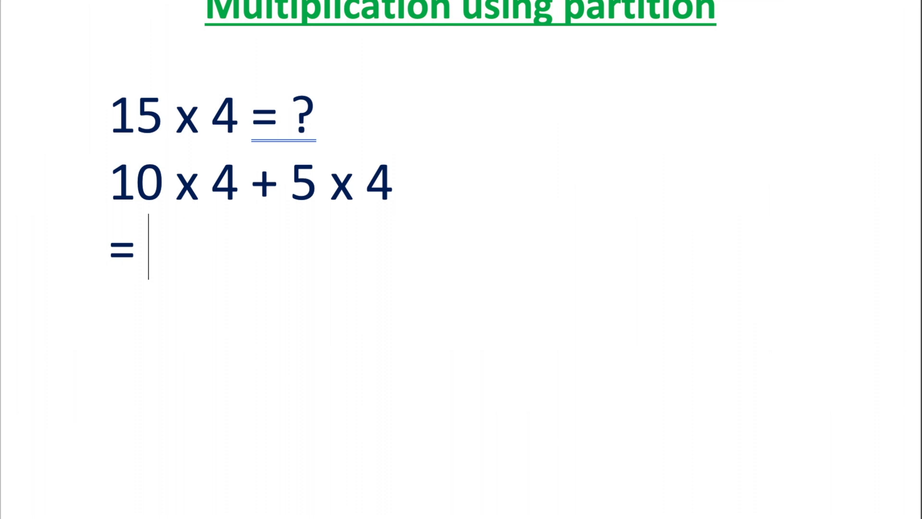
text(4)
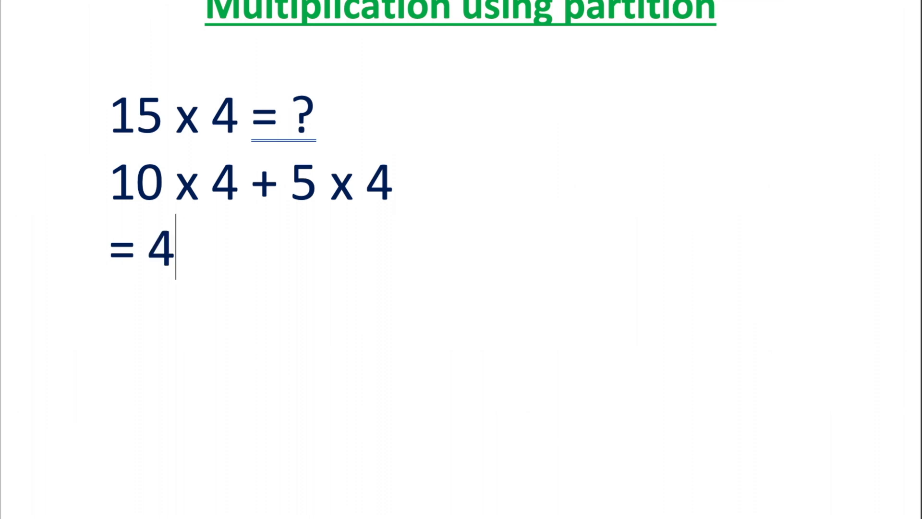
text(0)
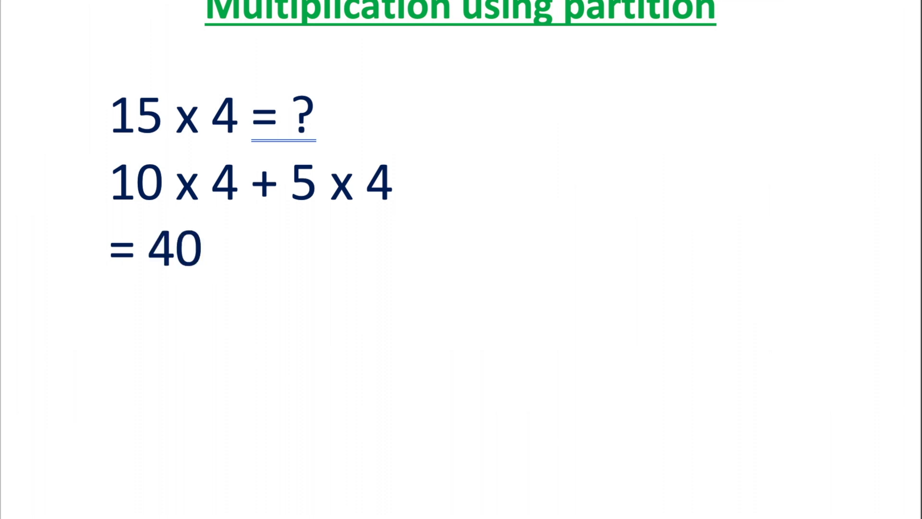
text(+ 20)
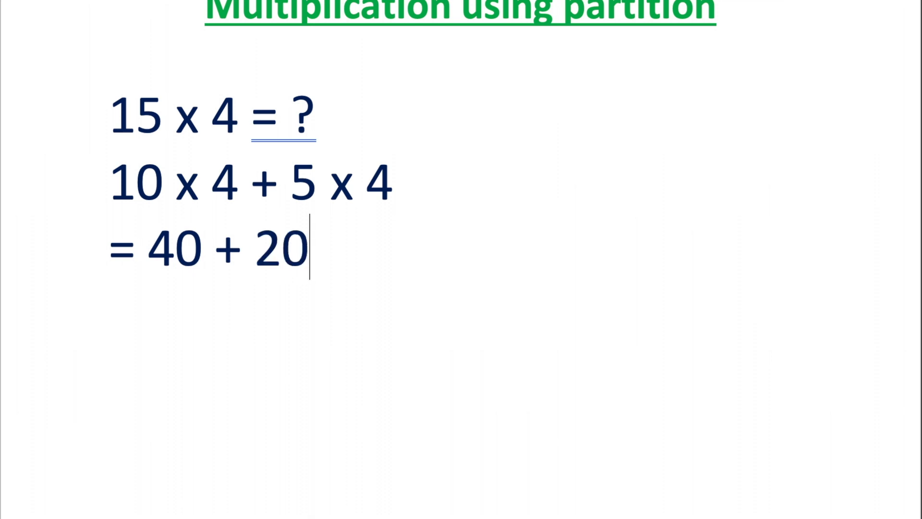
text(=)
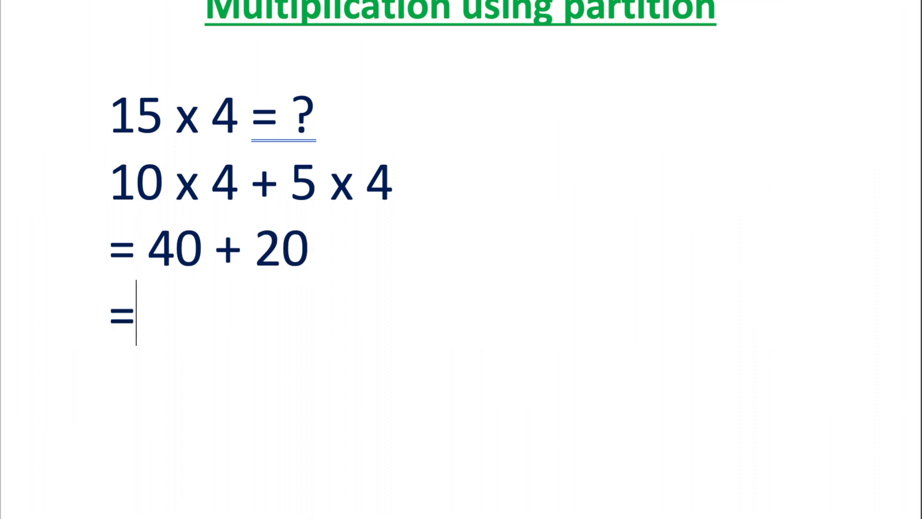
text(6)
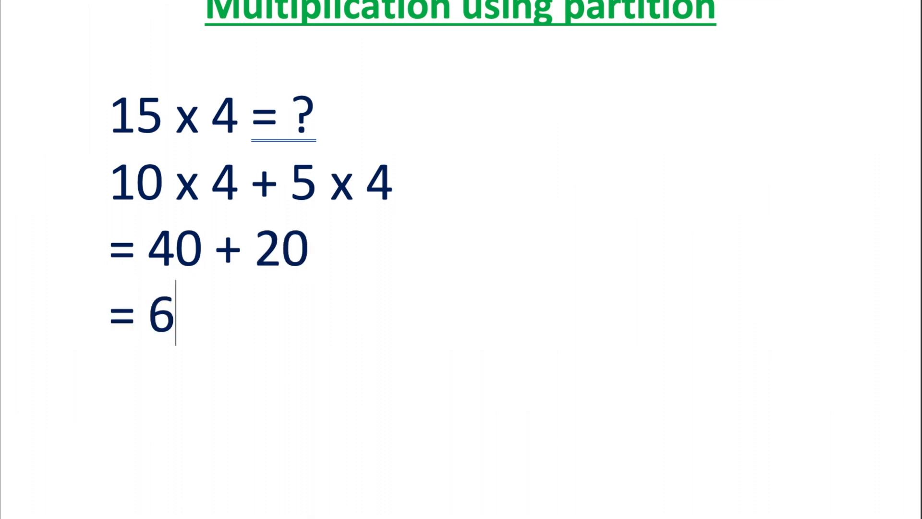
text(0)
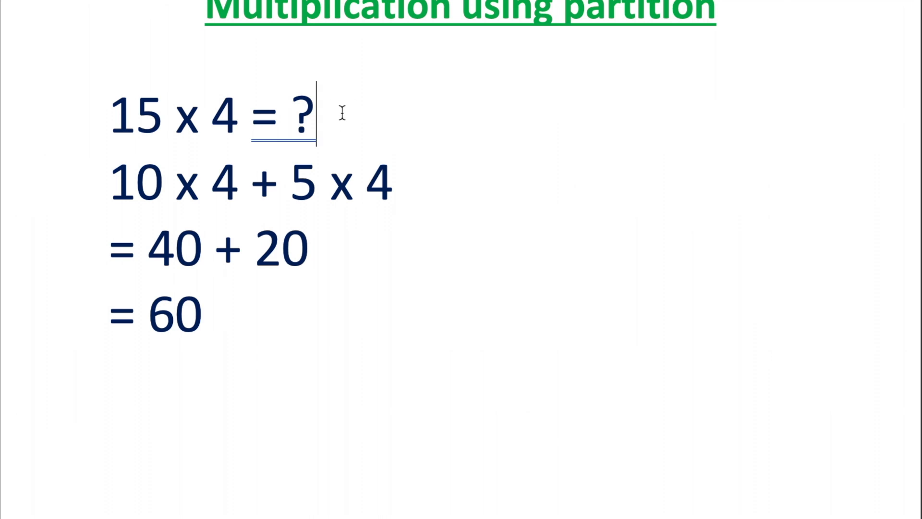
text(60)
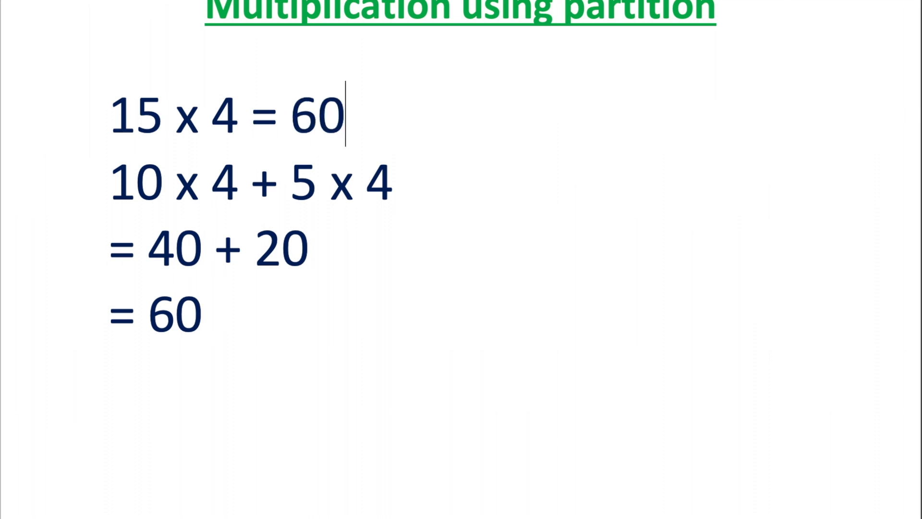
mouse_move(216, 319)
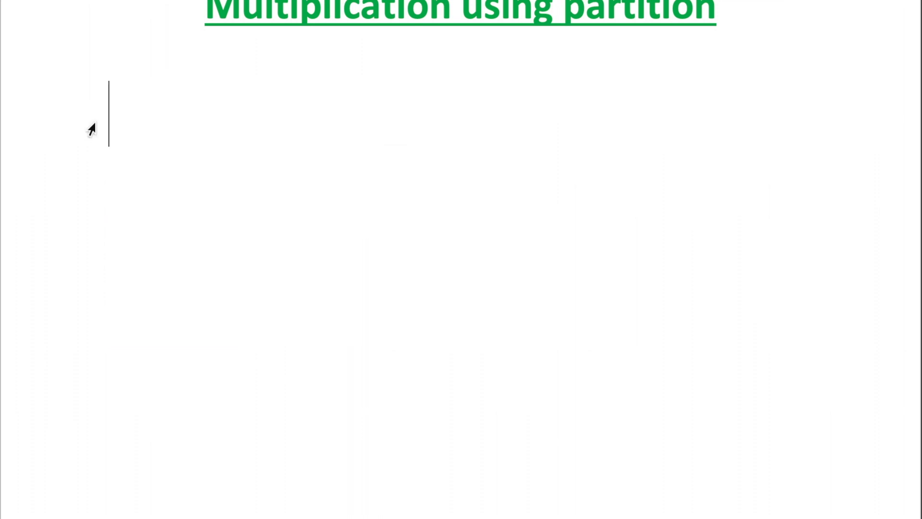
Write '25 x 6 = ?' with the partitioned line '20 x 6 + 5 x 6' beneath it.
text(25)
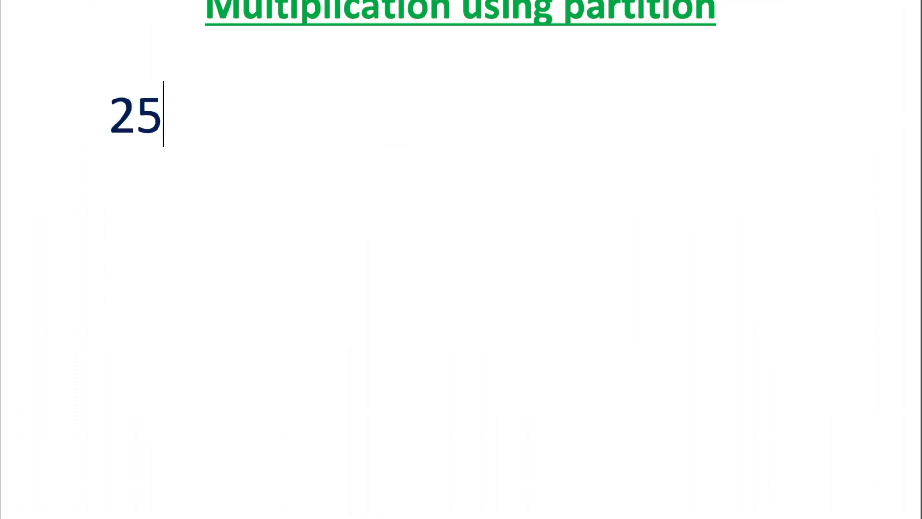
text(x)
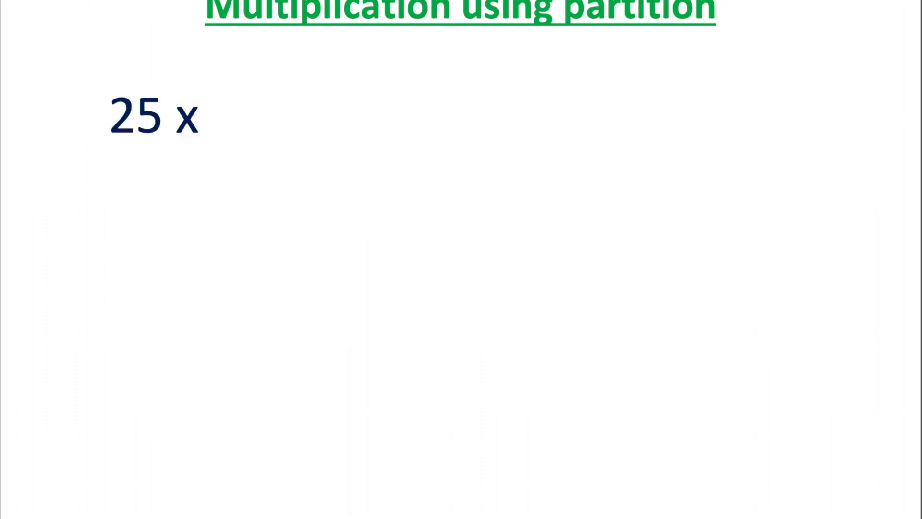
text(6)
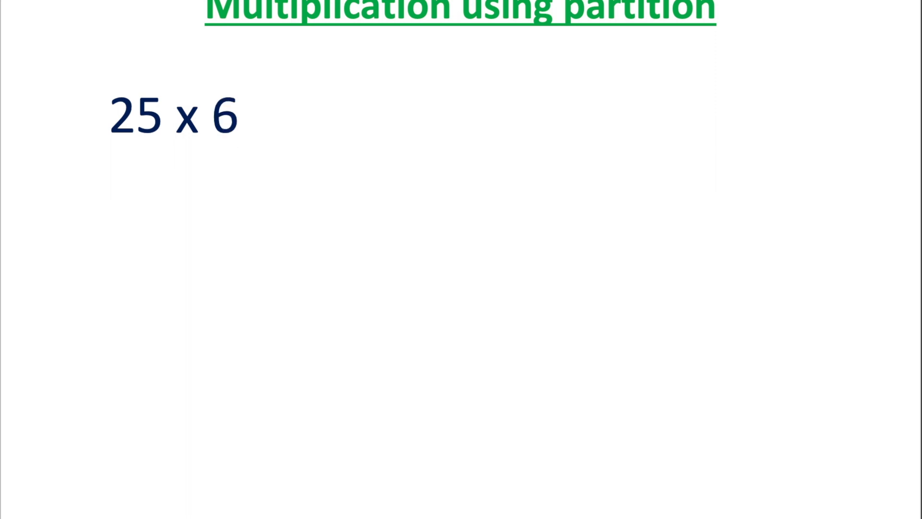
text(= ?)
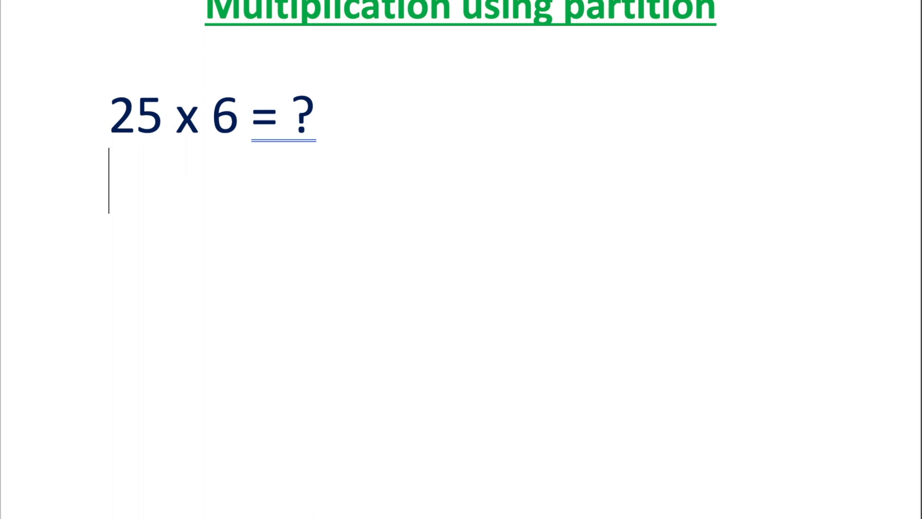
text(20)
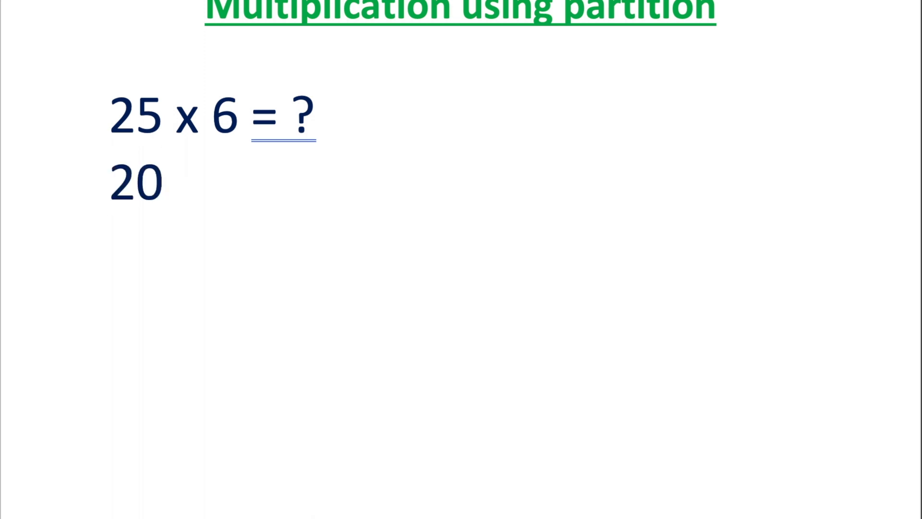
click(177, 182)
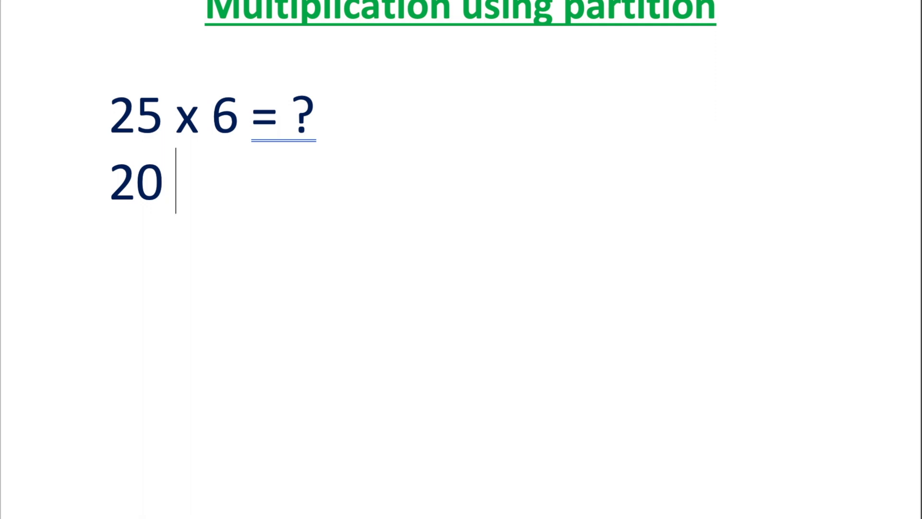
text(+)
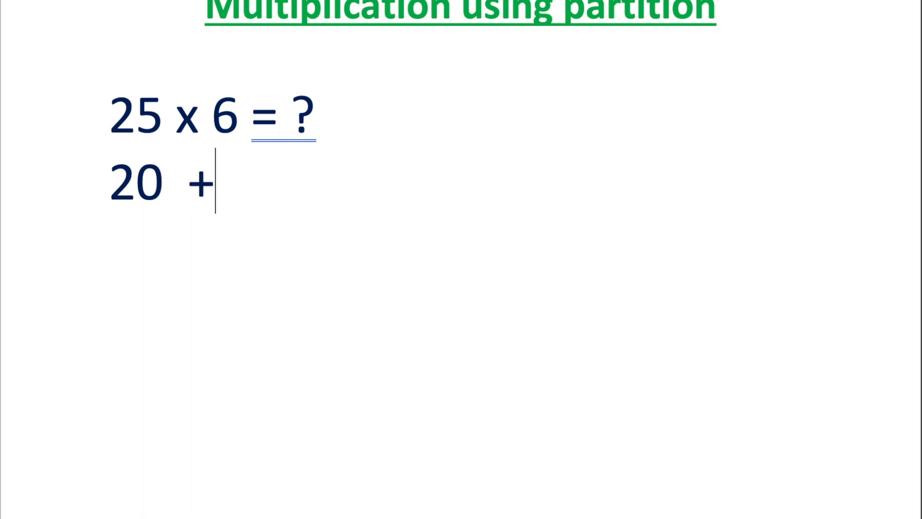
text(5)
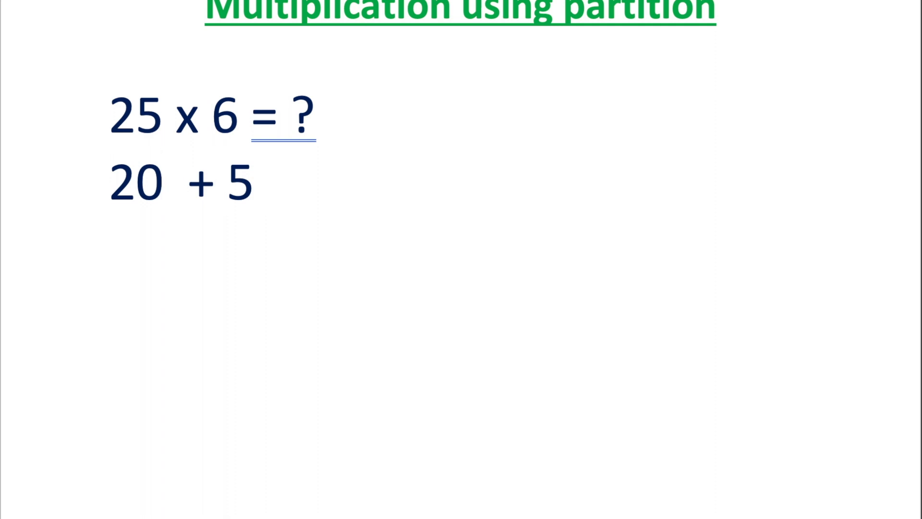
text(x)
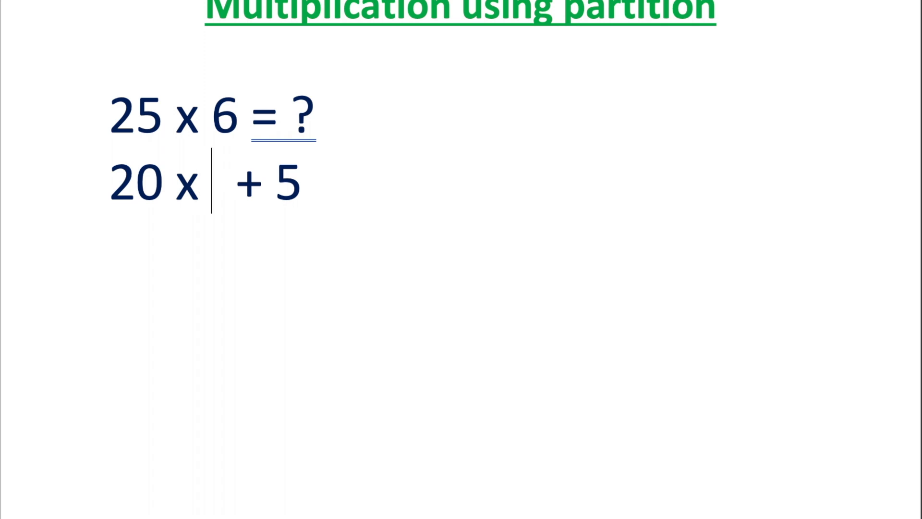
text(6)
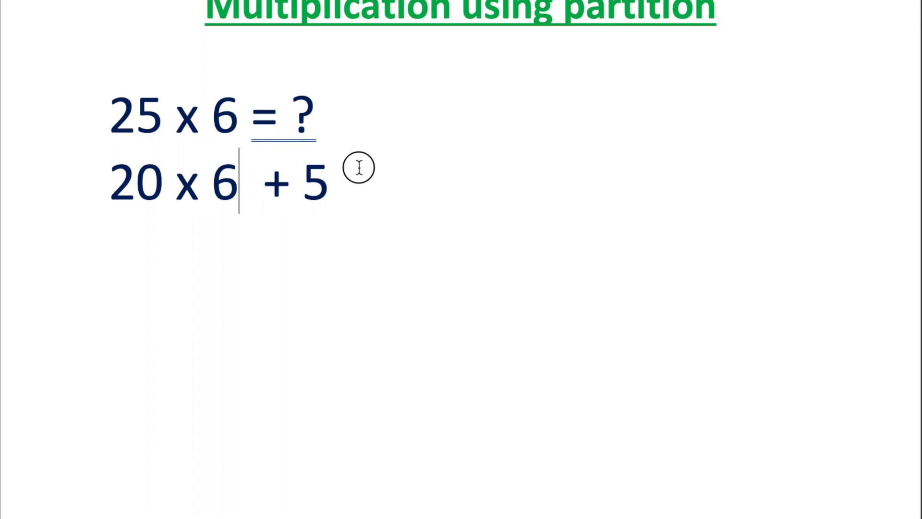
text(x 6)
text(=)
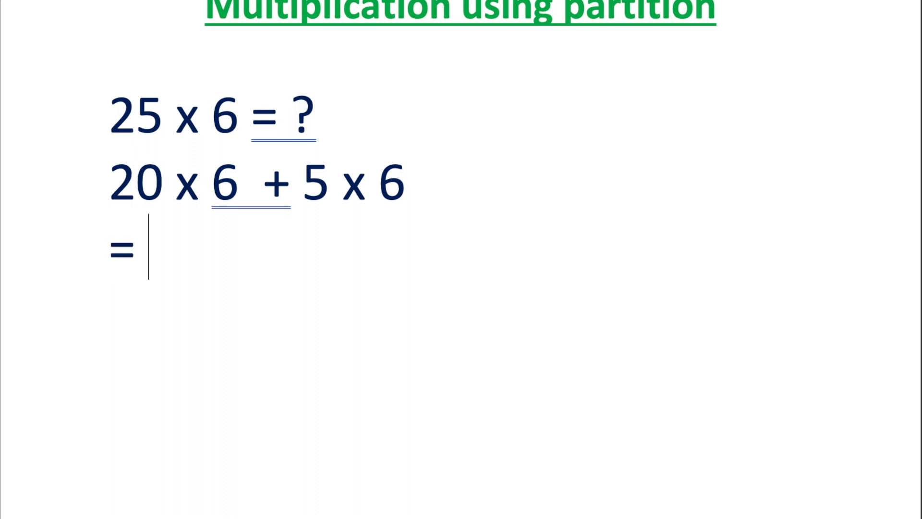
Add working lines '= 120 + 30' and '= 150', then complete the top line as '25 x 6 = 150'.
text(12)
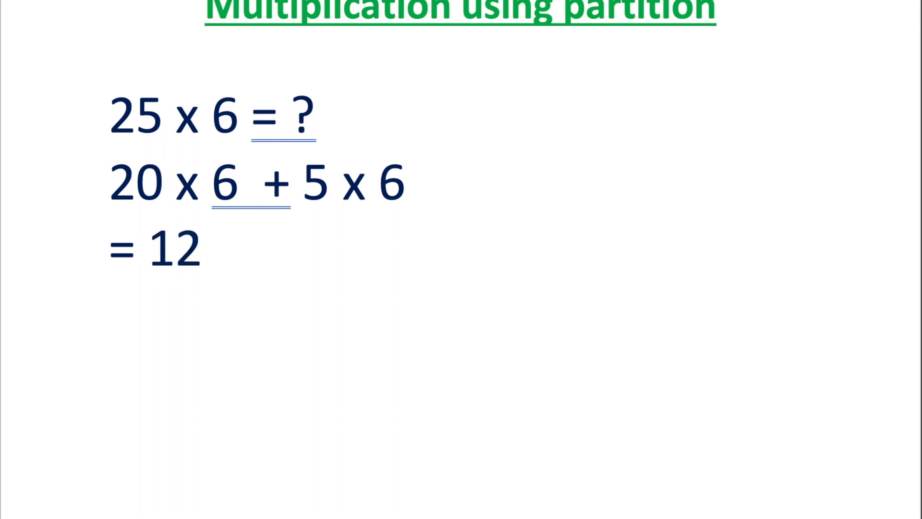
text(0)
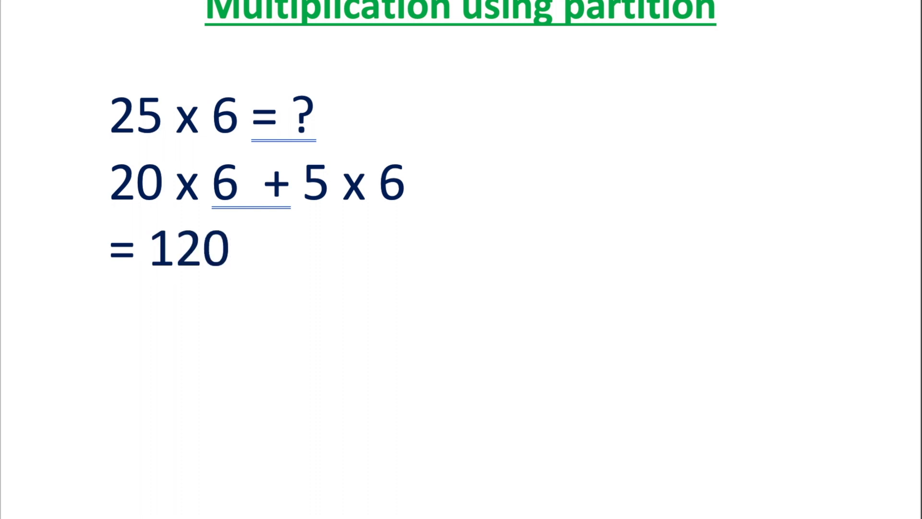
text(+)
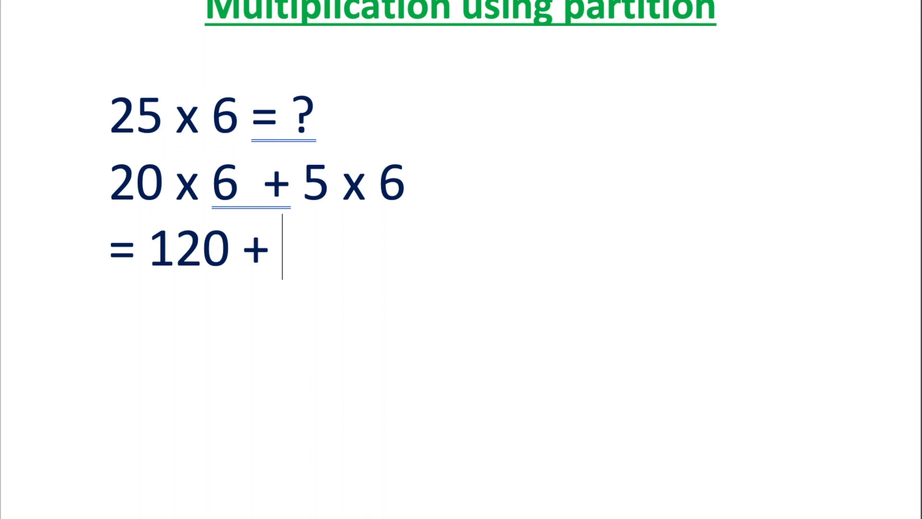
text(30)
text(=)
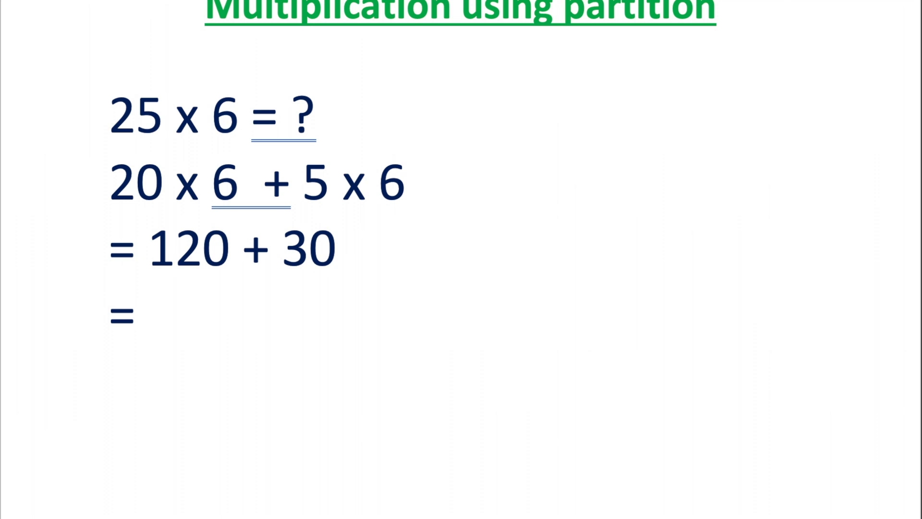
text(15)
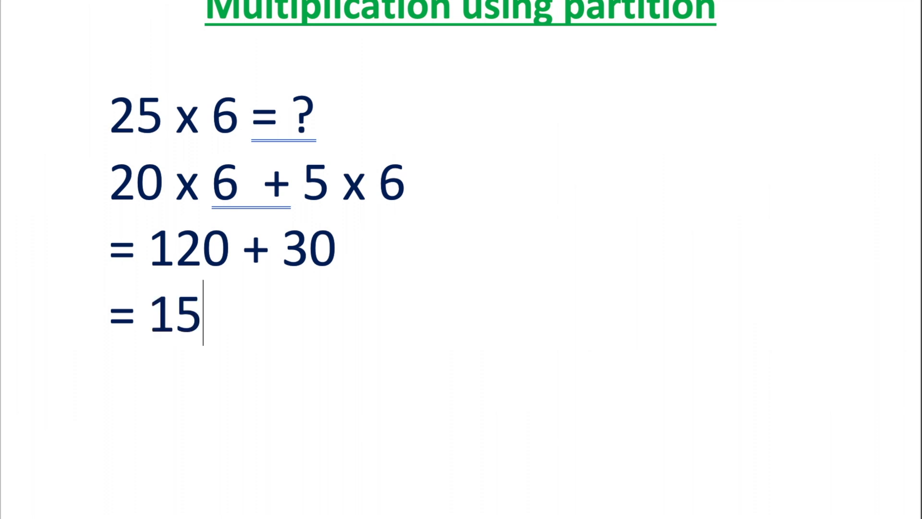
text(0)
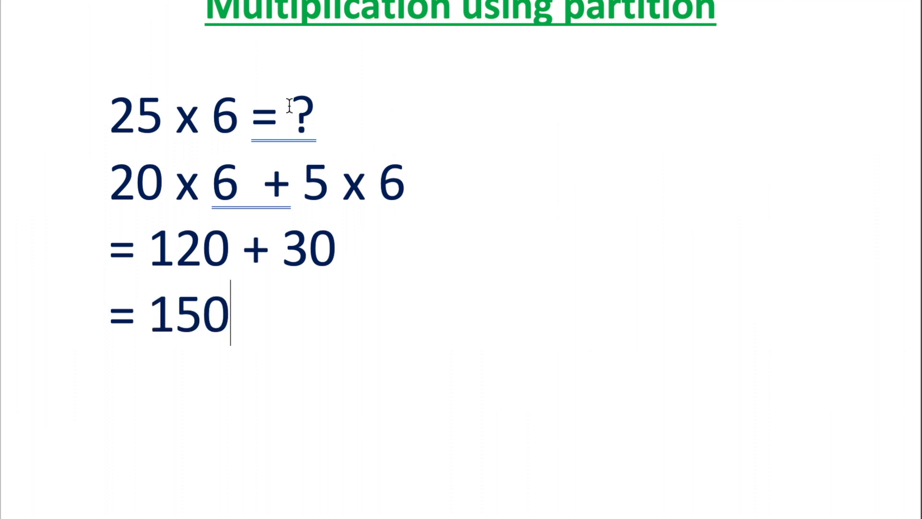
text(1)
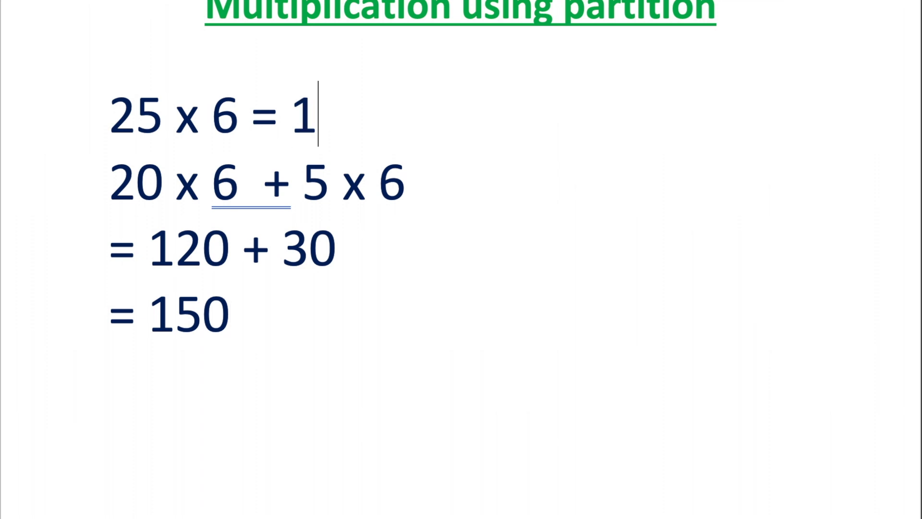
text(50)
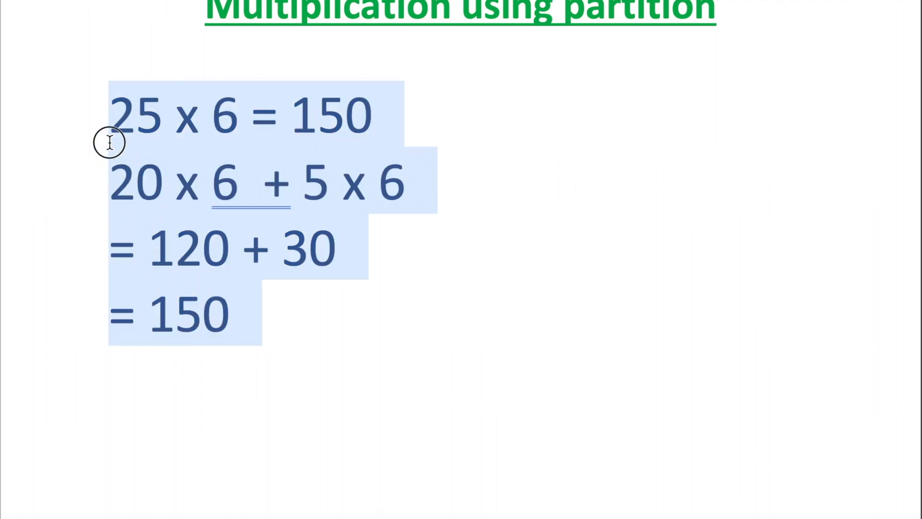
Delete the 25 x 6 example and write the new problem '22 x 15 = ?'.
key(delete)
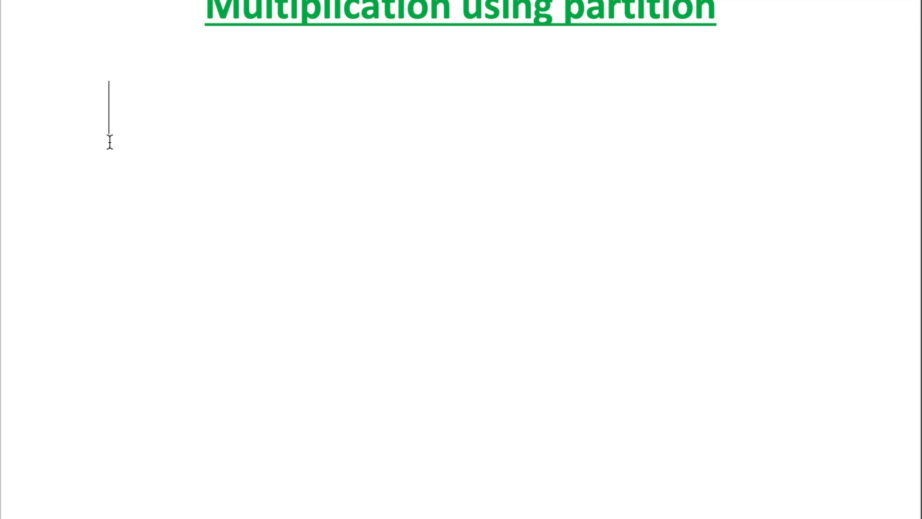
text(22)
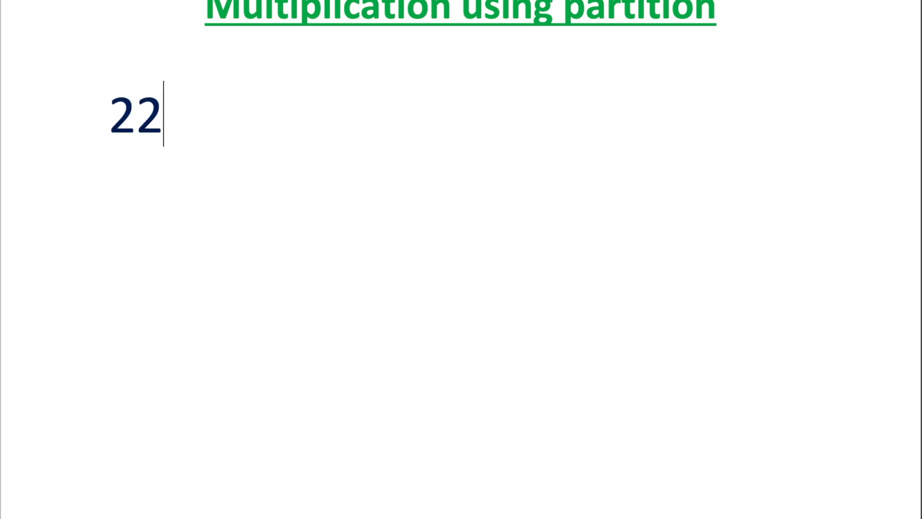
text(x 15)
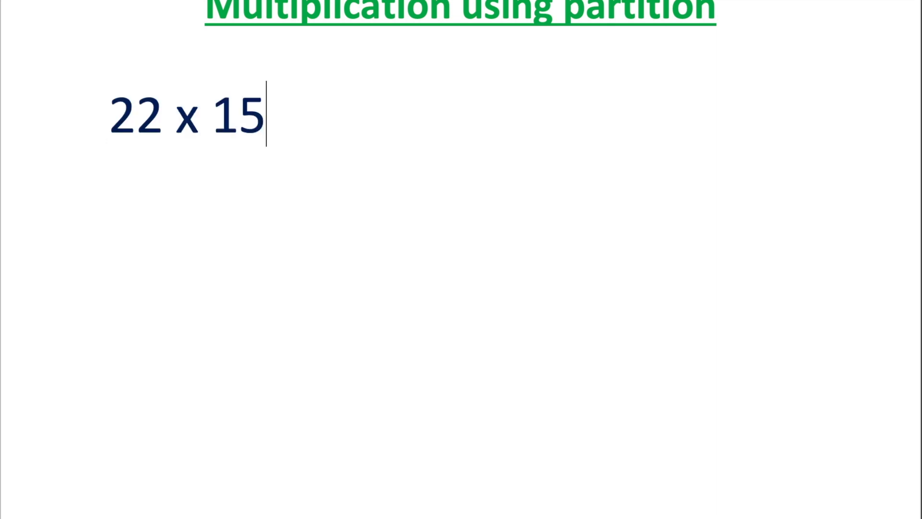
text(= ?)
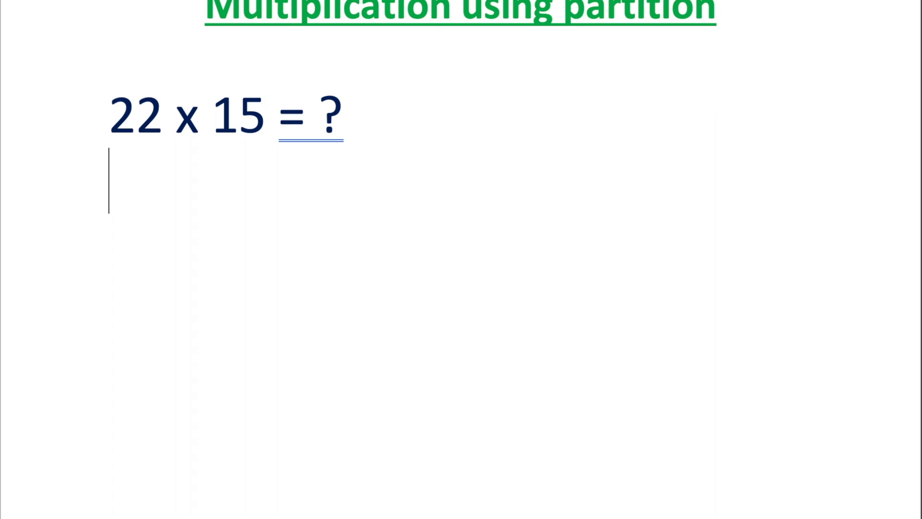
Write the partitioned line '20 x 15 + 2 x 15' beneath the problem.
text(20)
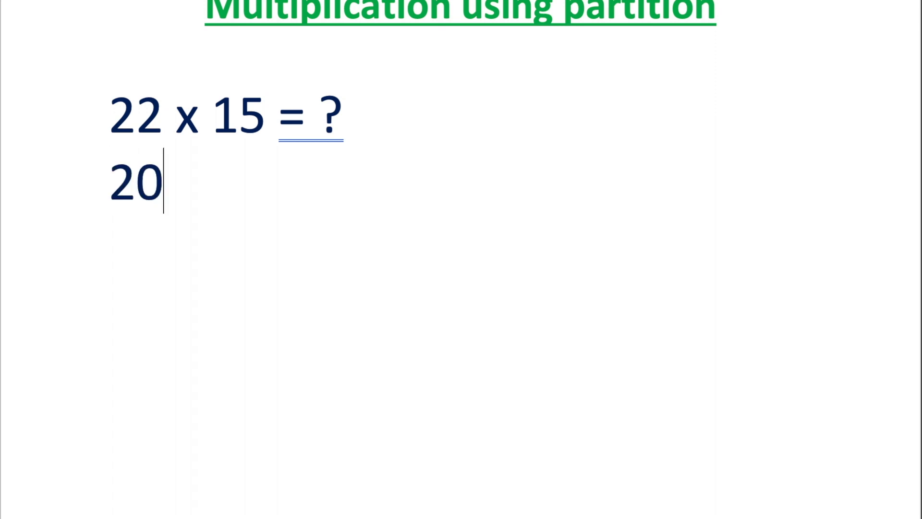
text(+)
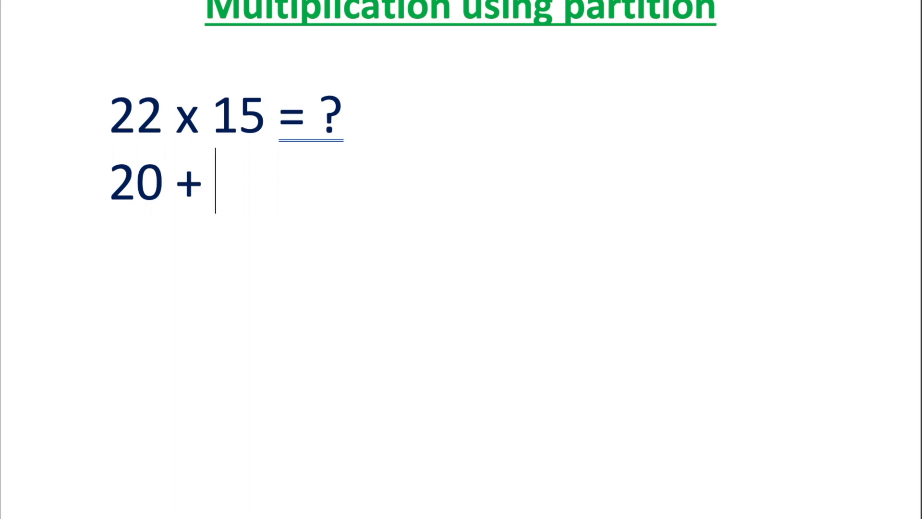
text(2)
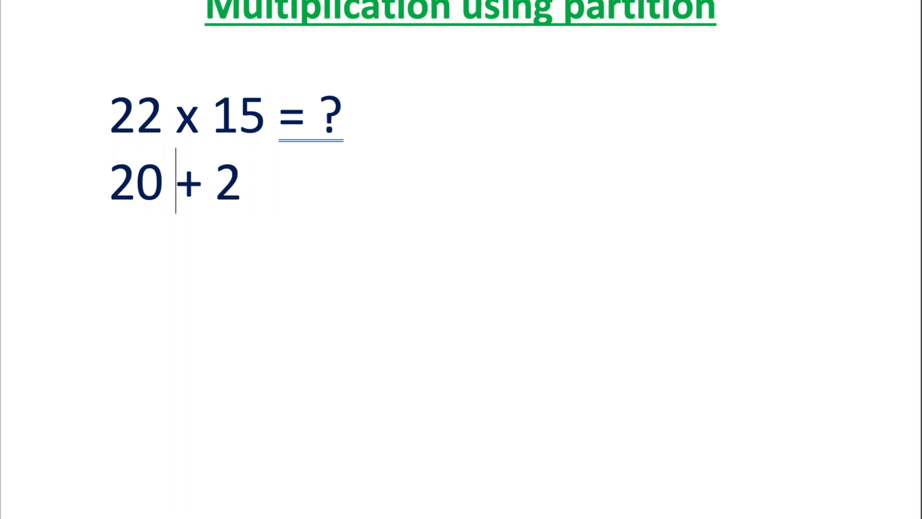
text(x 15)
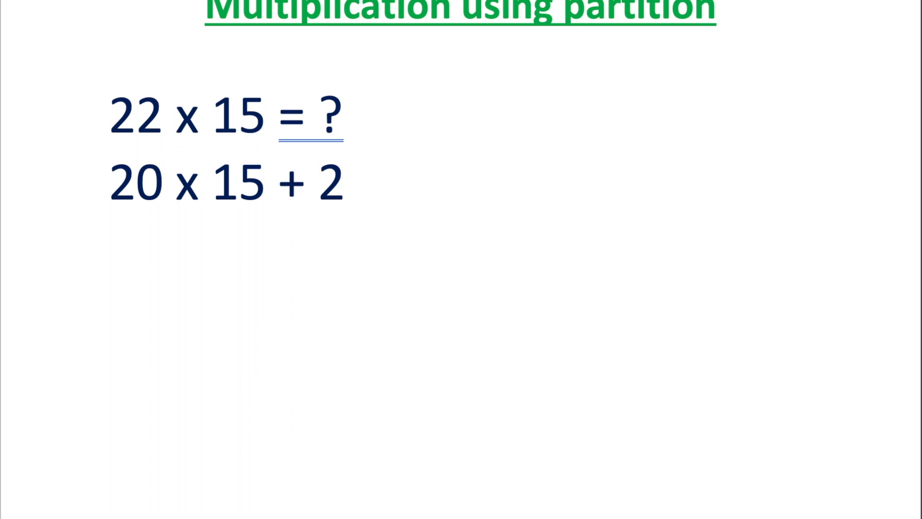
text(x 15)
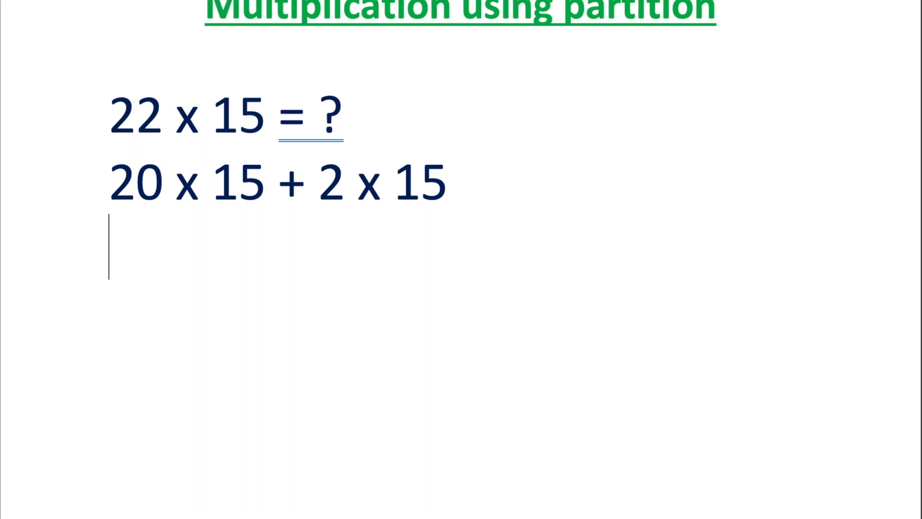
Add working lines '= 300 + 30' and '= 330', then complete the top line as '22 x 15 = 330'.
text(= 300)
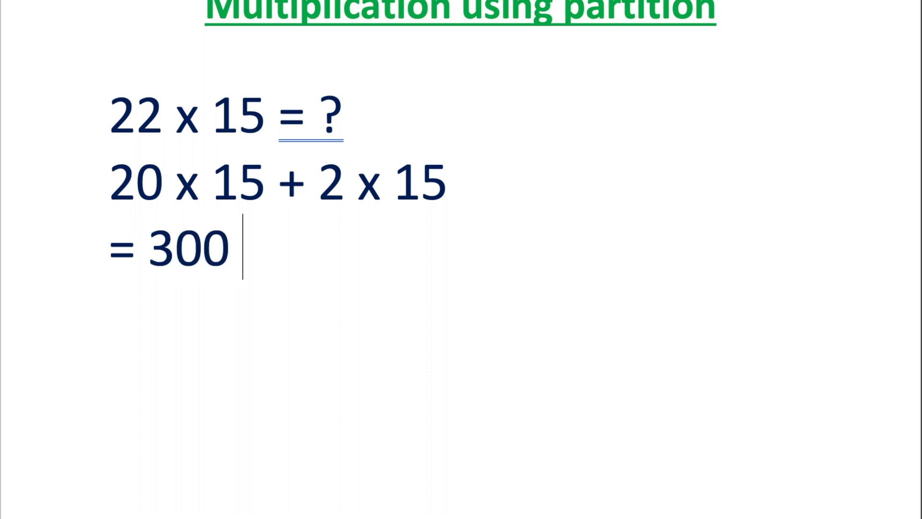
text(+)
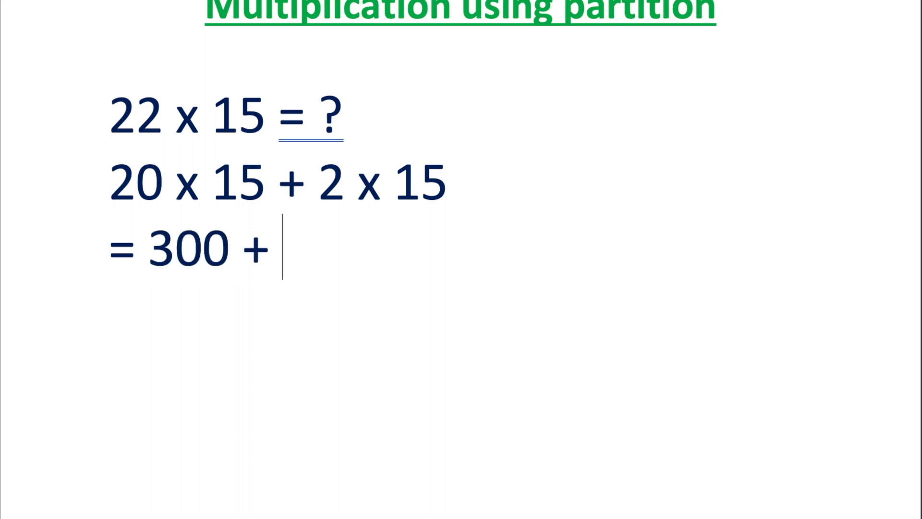
text(30)
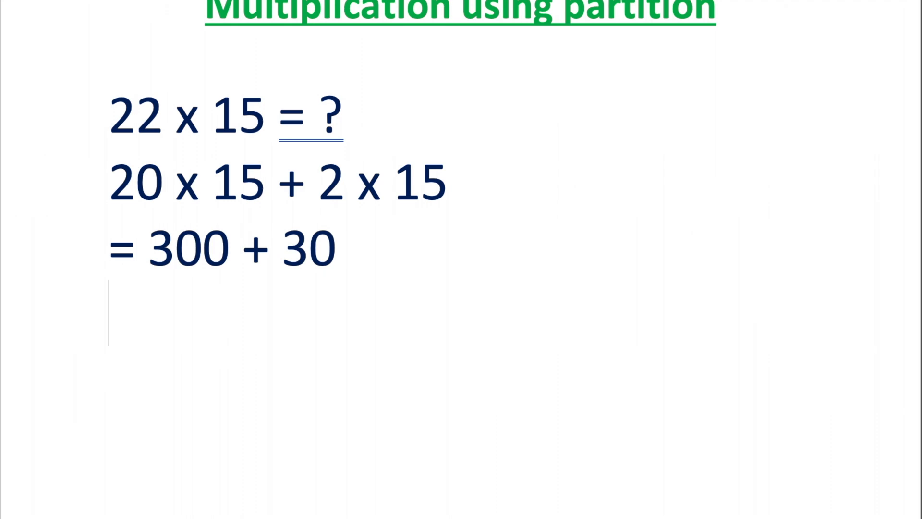
text(= 3)
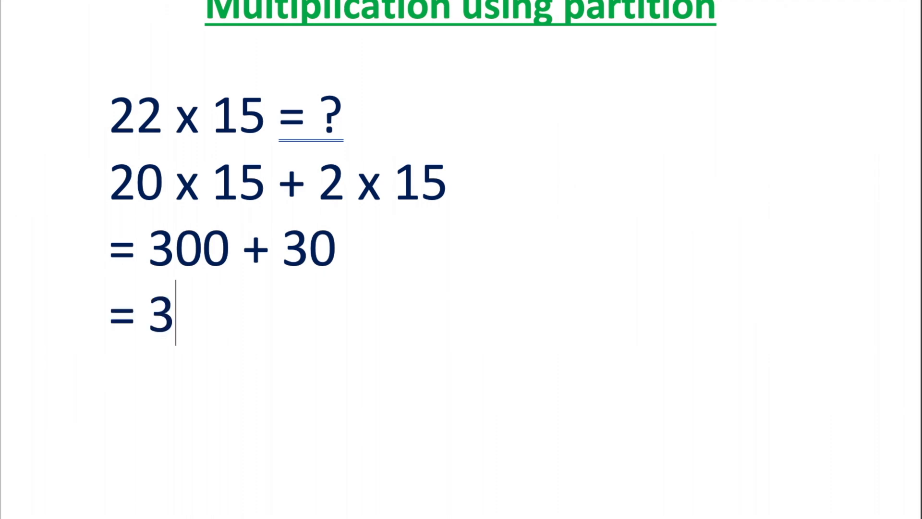
text(30)
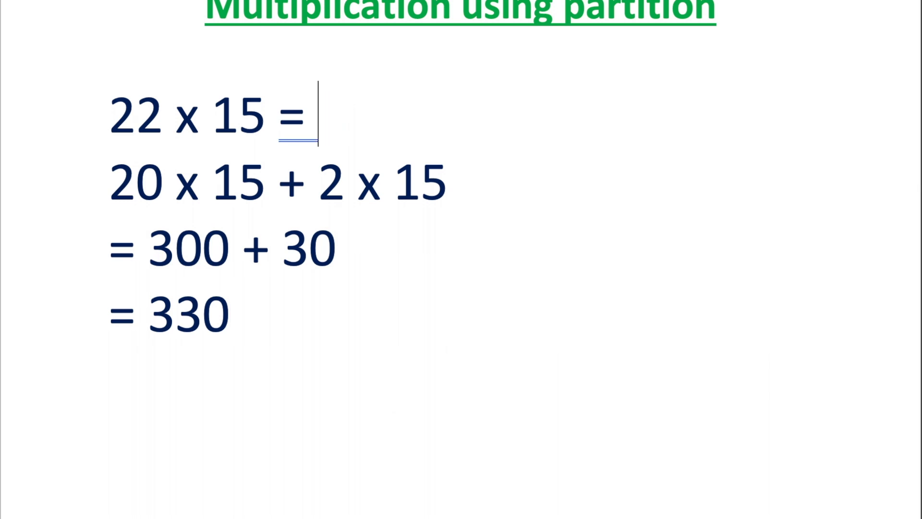
text(330)
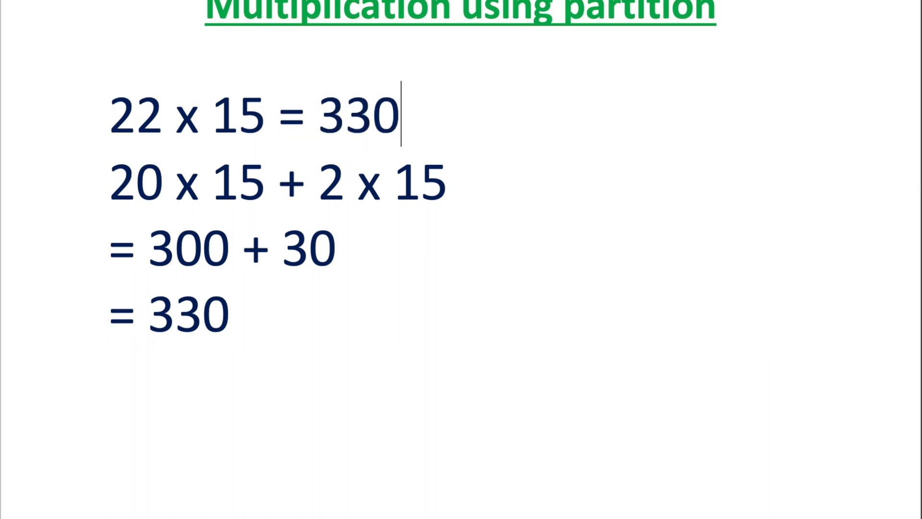